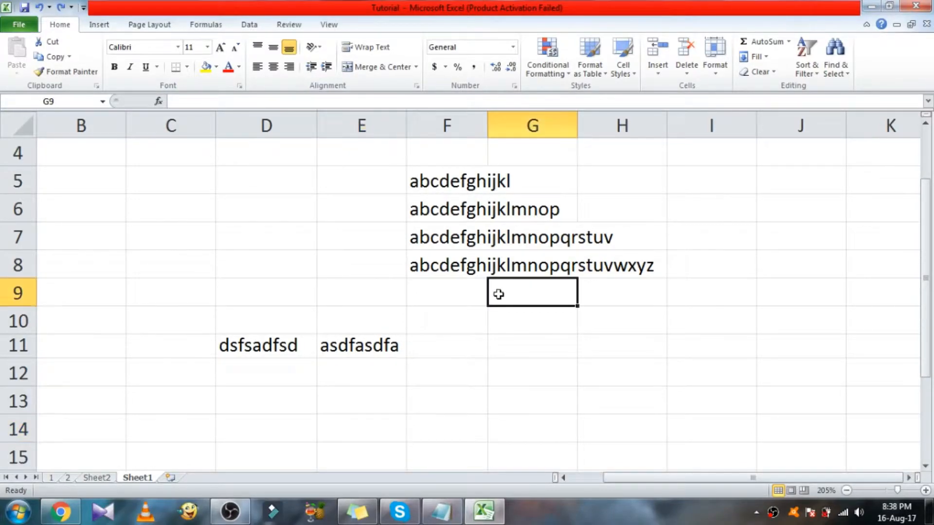
mouse_move(383, 182)
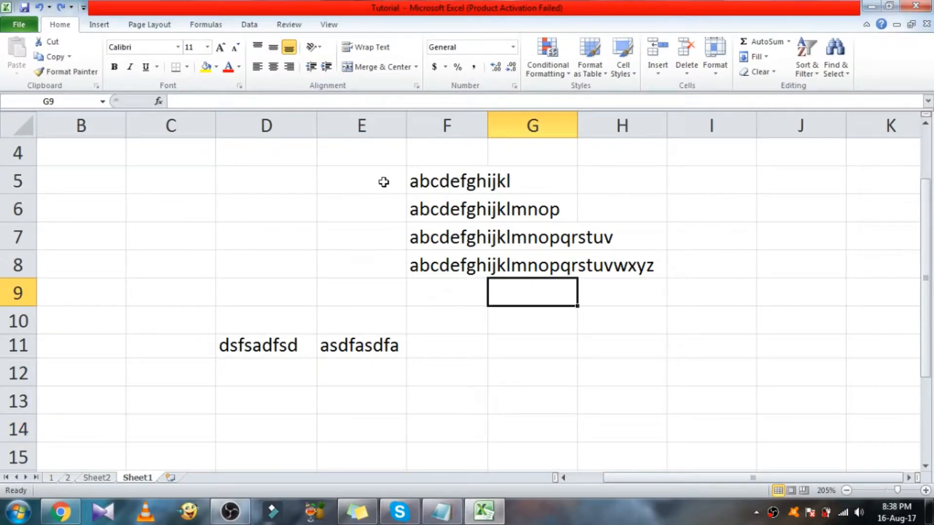
mouse_move(533, 283)
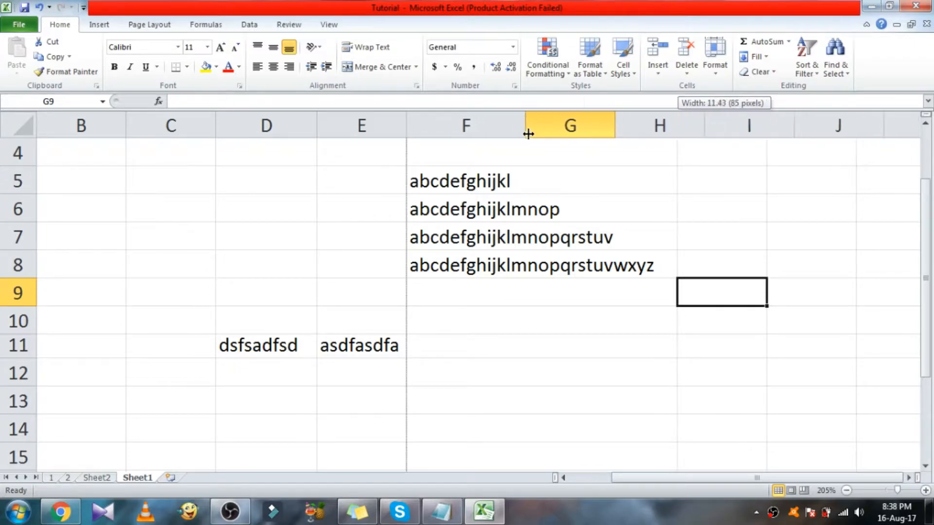
Select cells F5 and F7 to check how their entries fit the widened column F
left_click(450, 181)
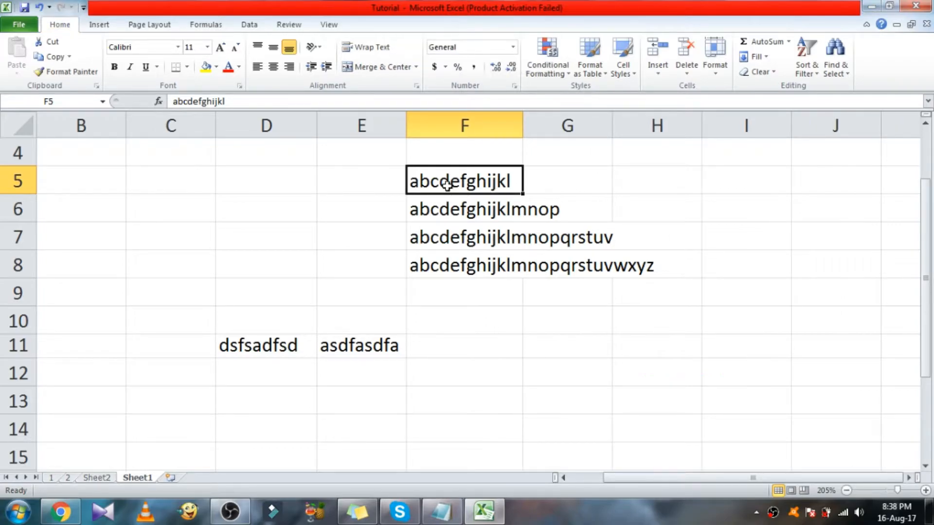
left_click(464, 238)
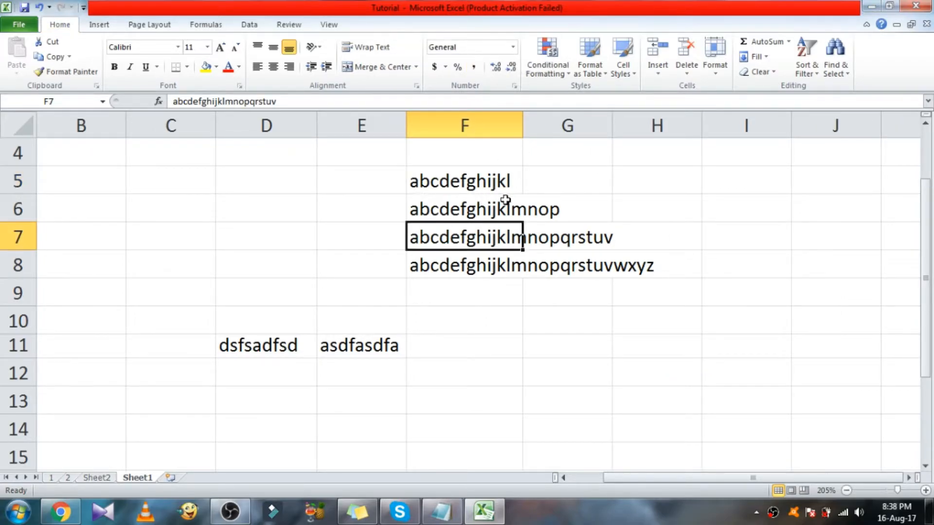
mouse_move(514, 214)
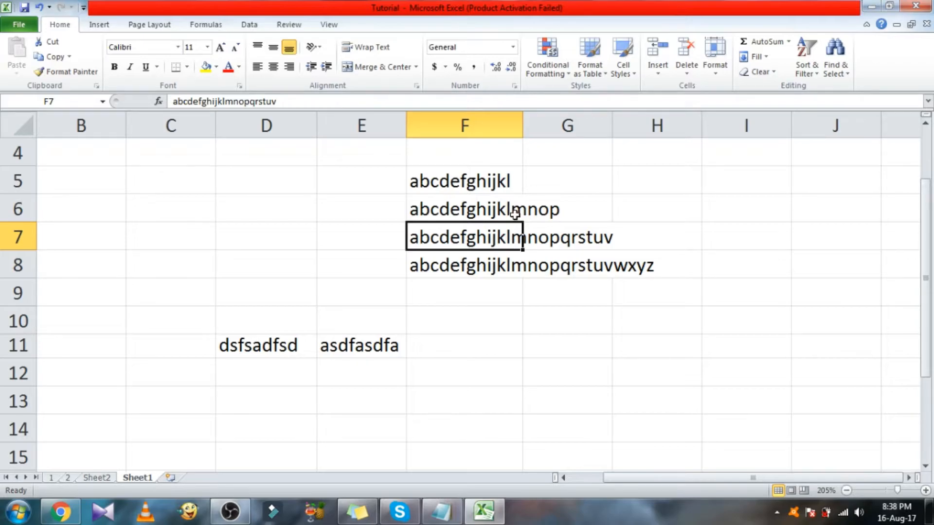
mouse_move(492, 209)
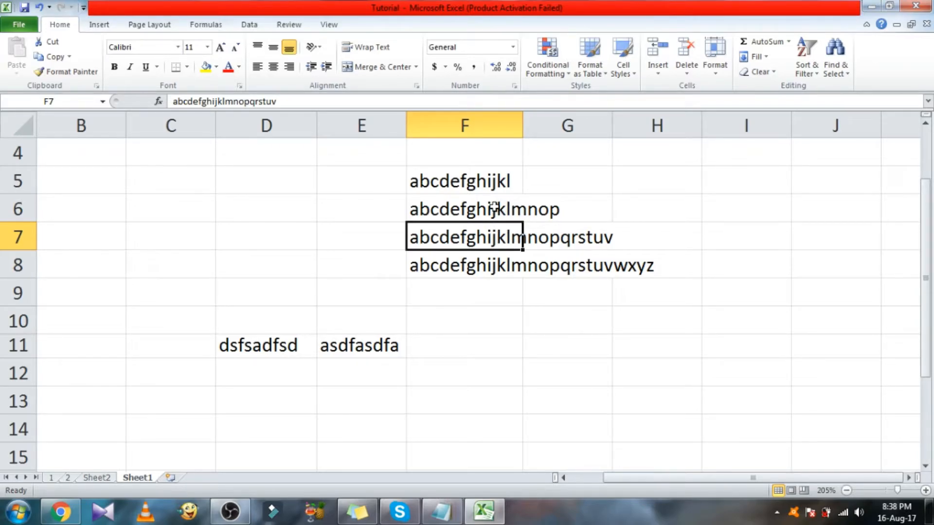
Narrow column F back down, then AutoFit it to its longest entry via Alt+O, C, A
left_click(464, 210)
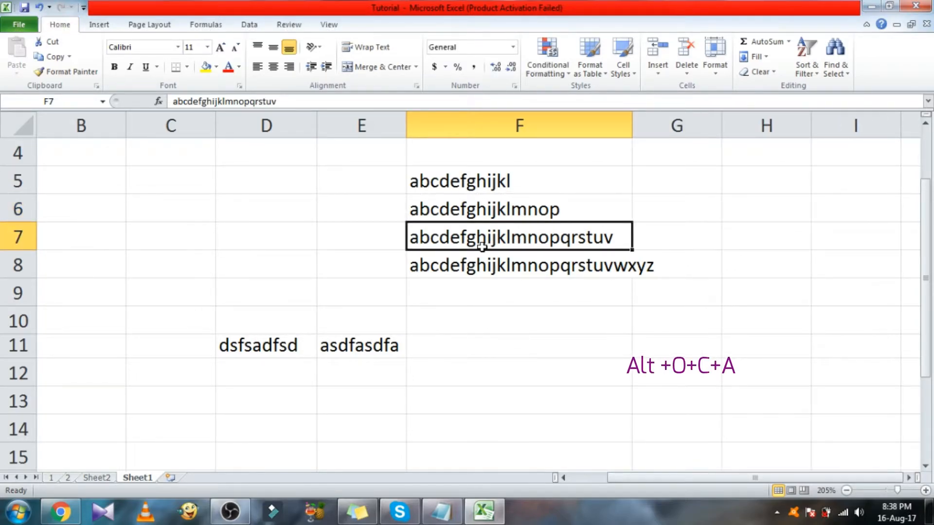
left_click_drag(631, 125, 560, 125)
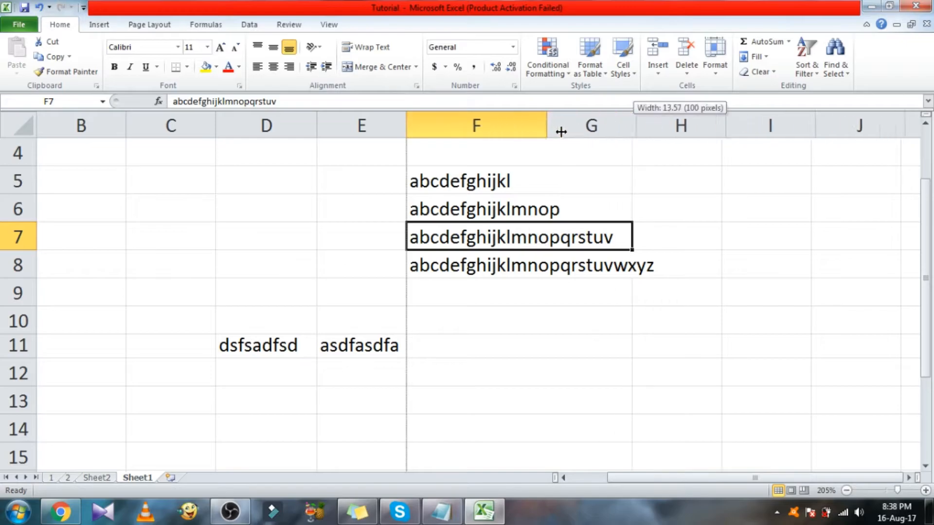
left_click(455, 181)
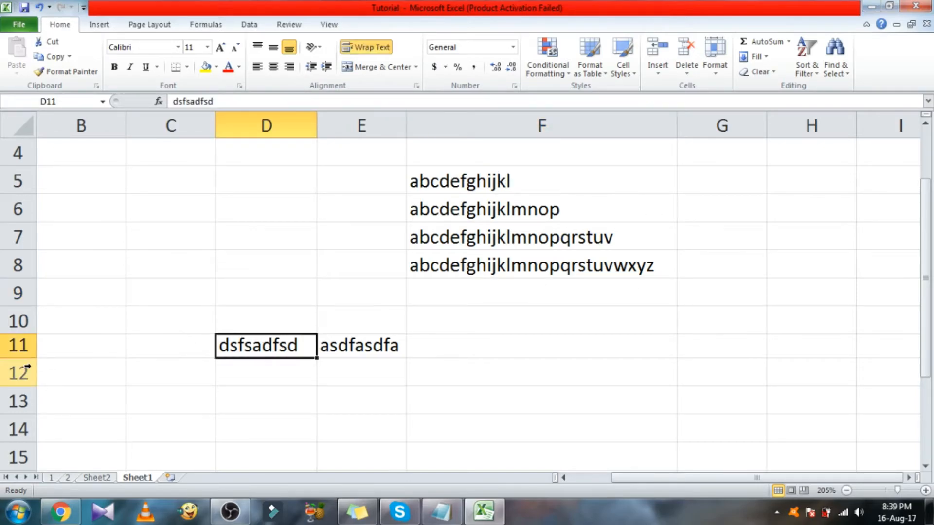
Drag row 11 taller so E11's wrapped text shows on three lines
left_click_drag(18, 357, 18, 417)
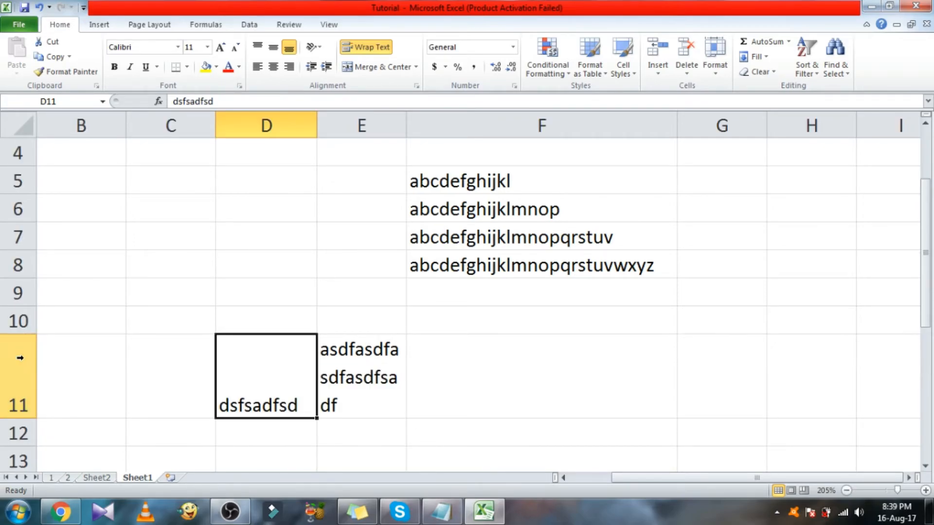